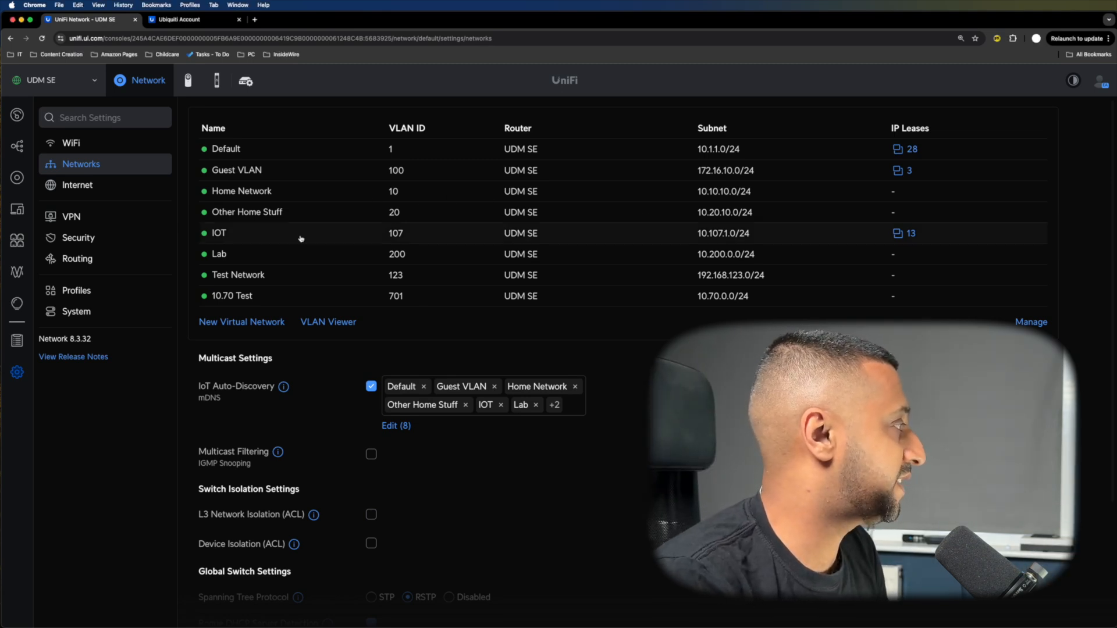
Open the IOT network (10.107.1.1/24, VLAN 107) and scroll to its DHCP range
left_click(219, 233)
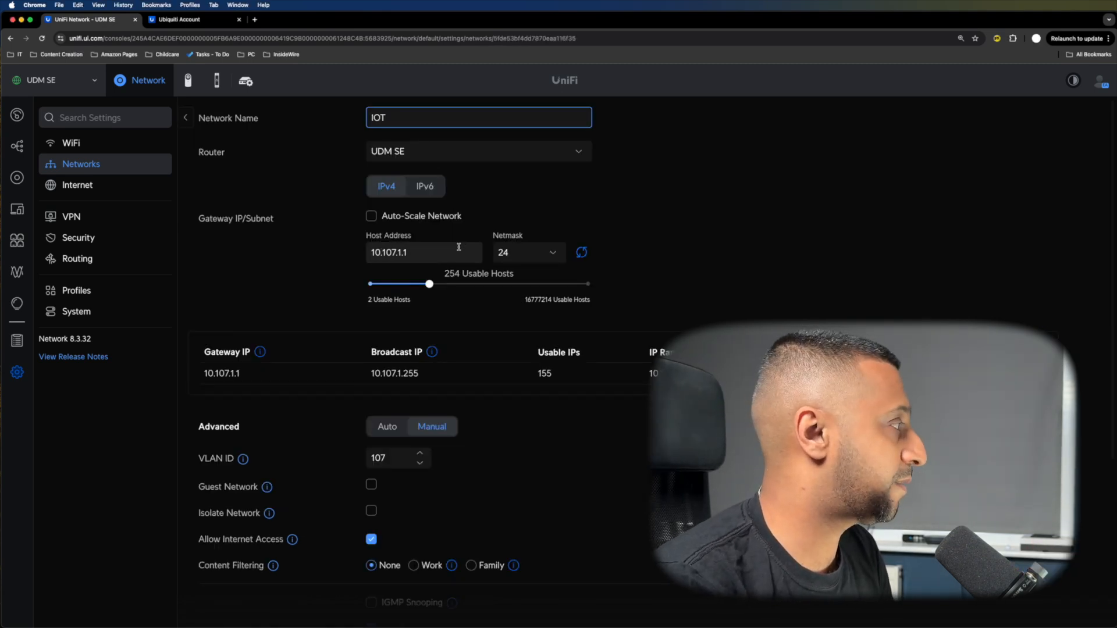
scroll("down", 3)
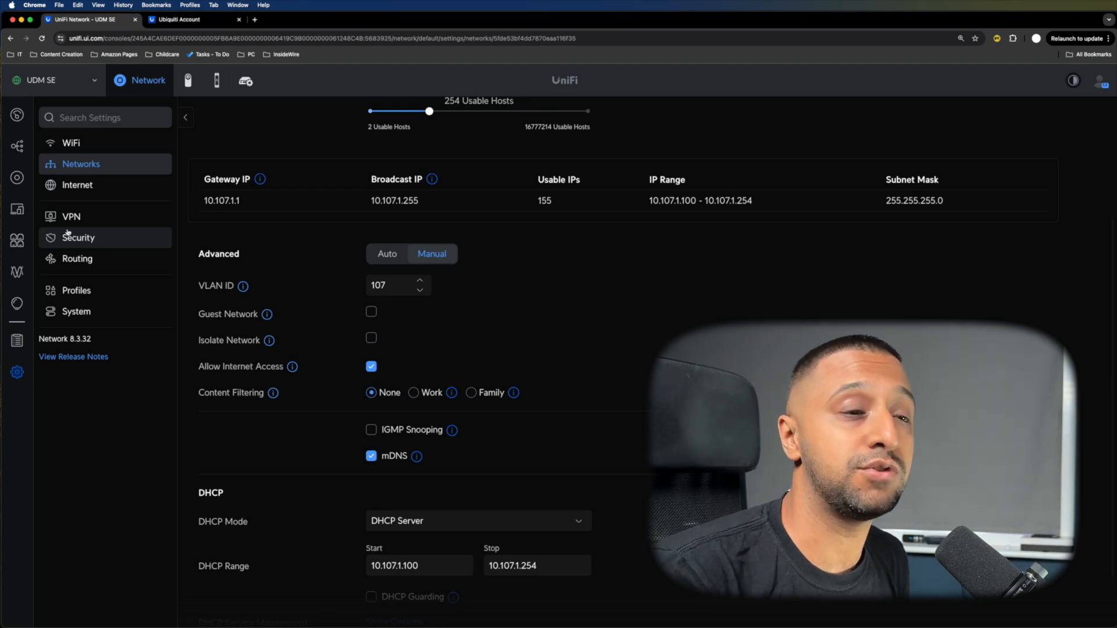
Show the LAN firewall rules, including the IOT-to-LAN accept and drop rules
left_click(79, 238)
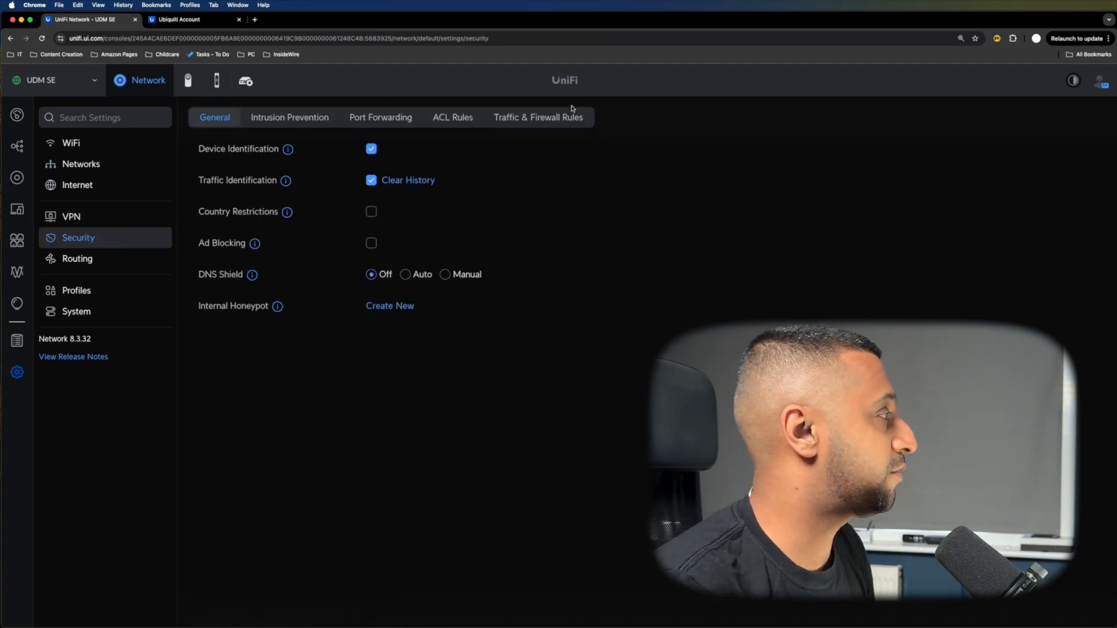
left_click(538, 117)
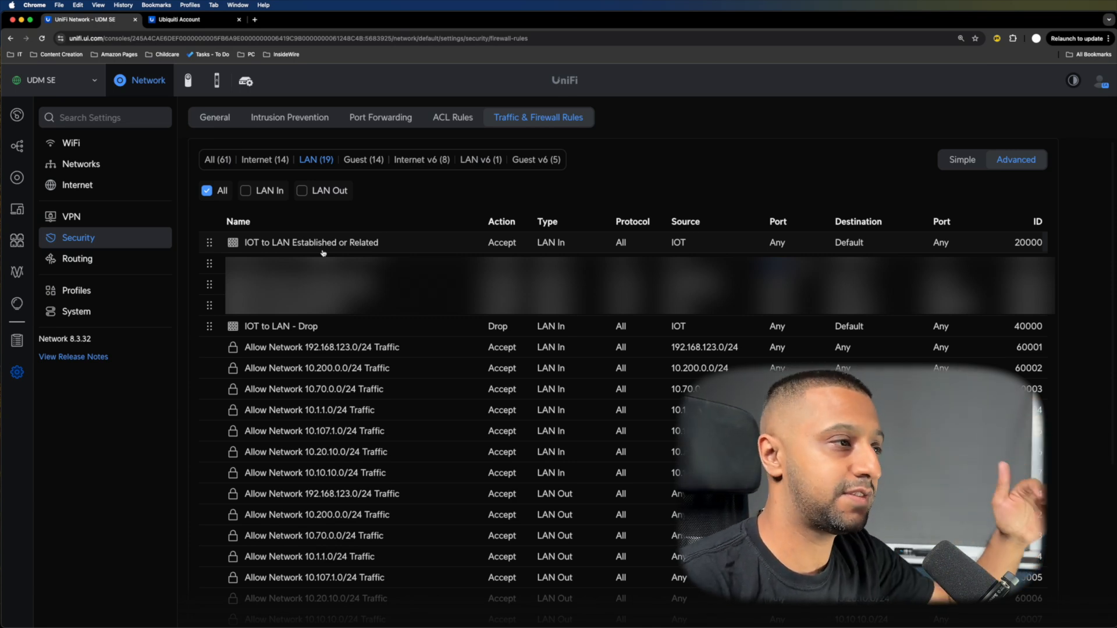
mouse_move(312, 242)
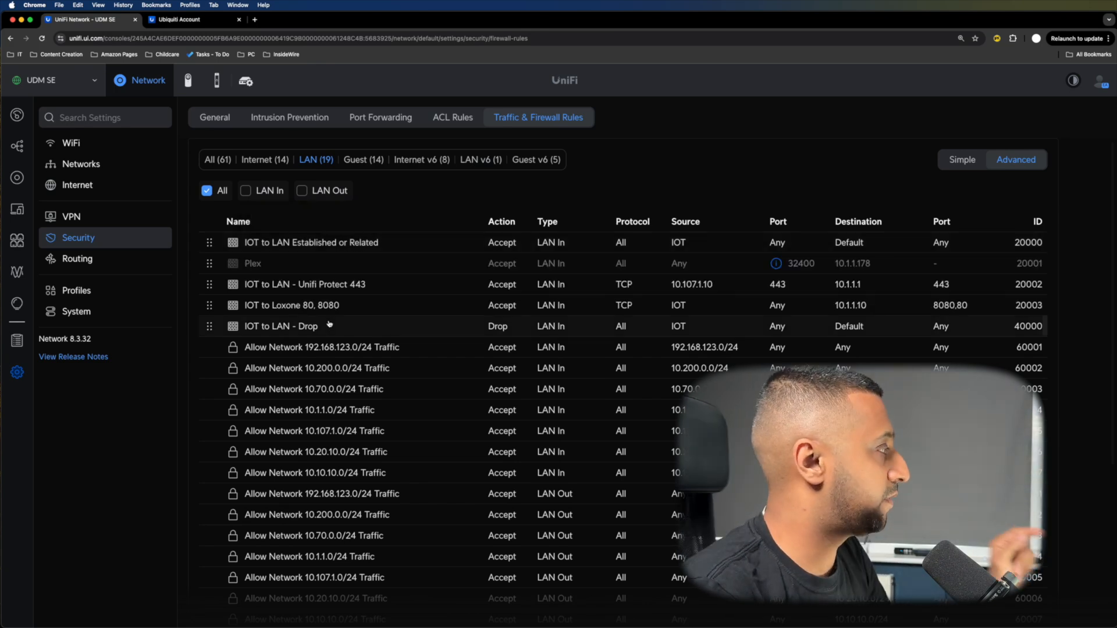
Inspect the IOT to LAN Established or Related rule's source, destination and match states
left_click(280, 326)
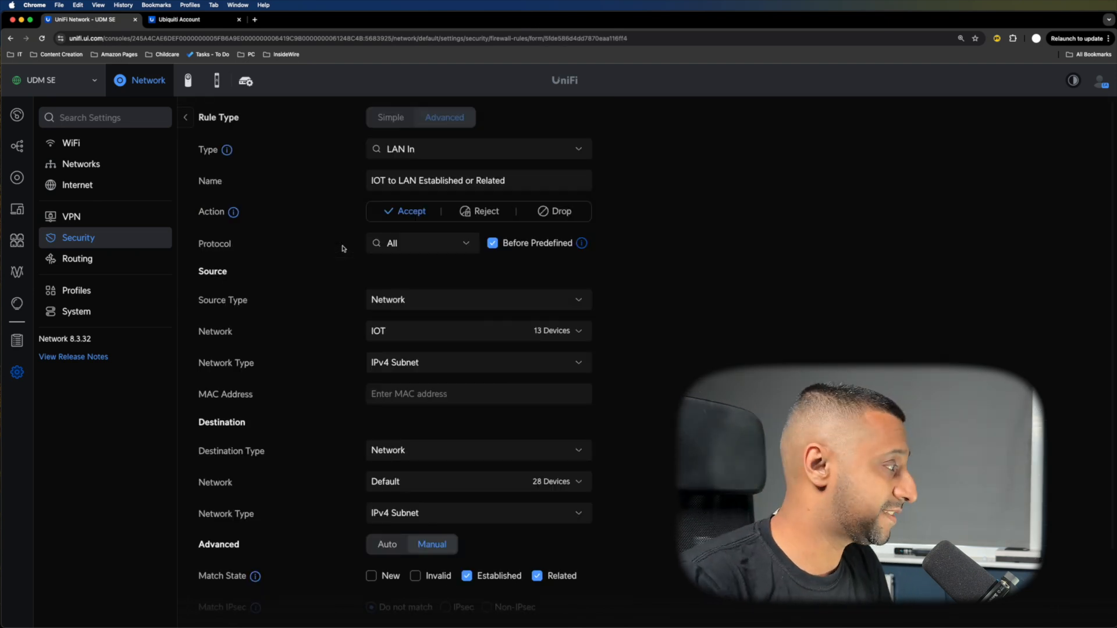
mouse_move(435, 348)
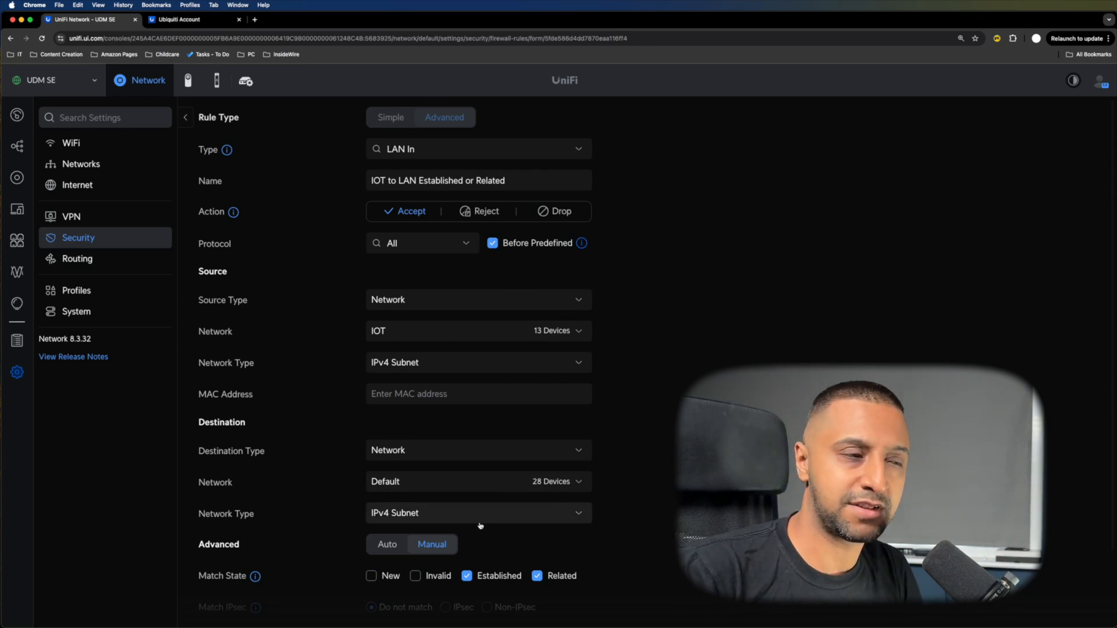
scroll("down", 3)
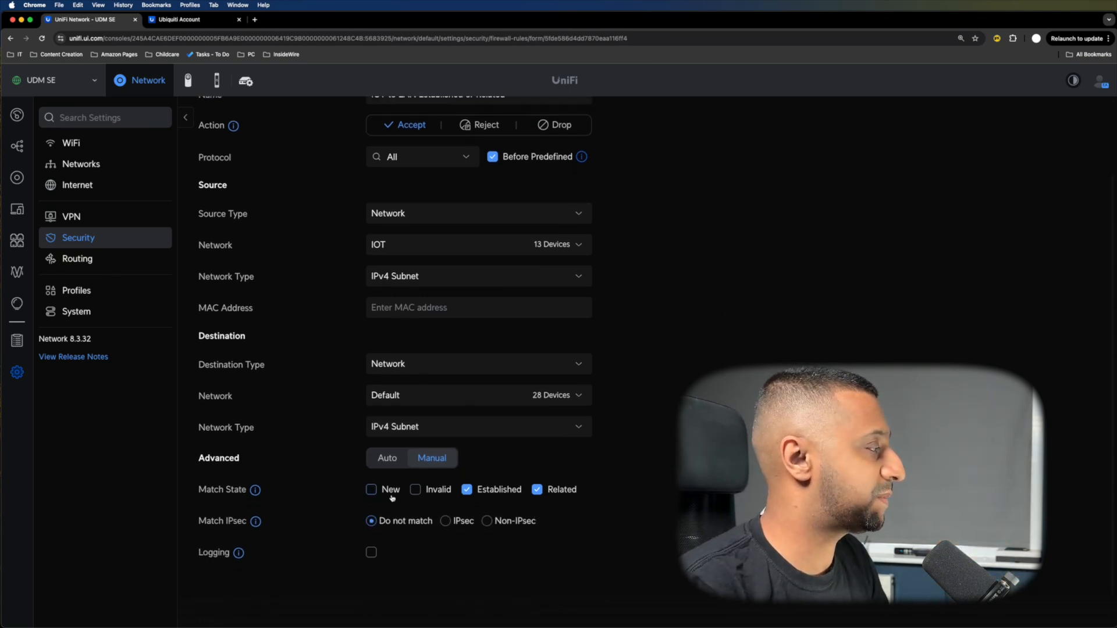
mouse_move(337, 495)
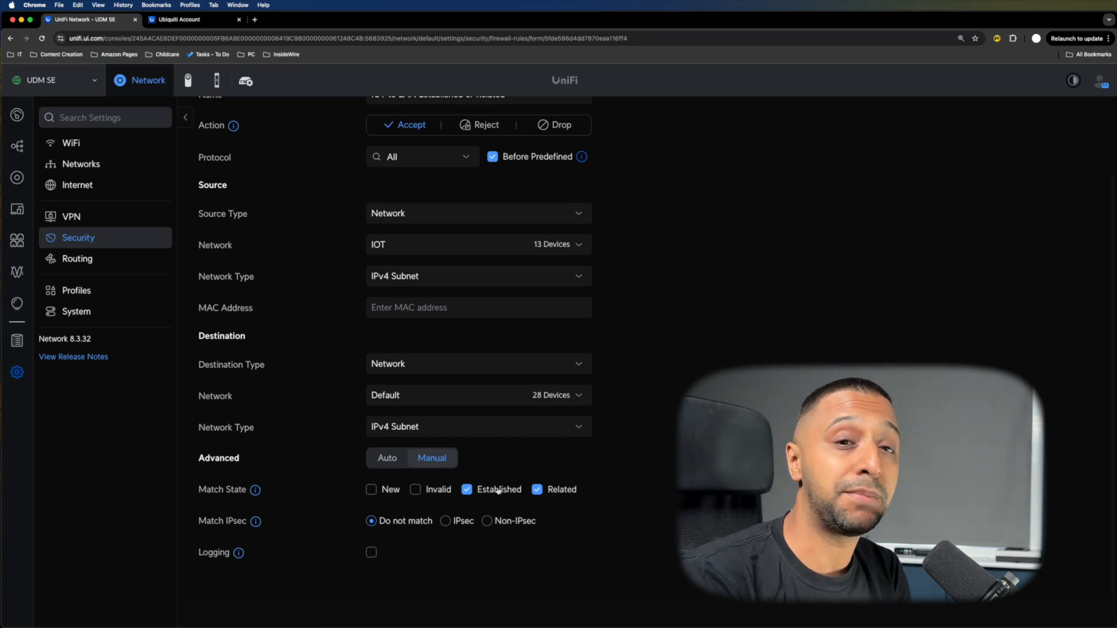
View Test Network's settings: VLAN 123, 192.168.123.0/24, DHCP range .6–.25
left_click(81, 164)
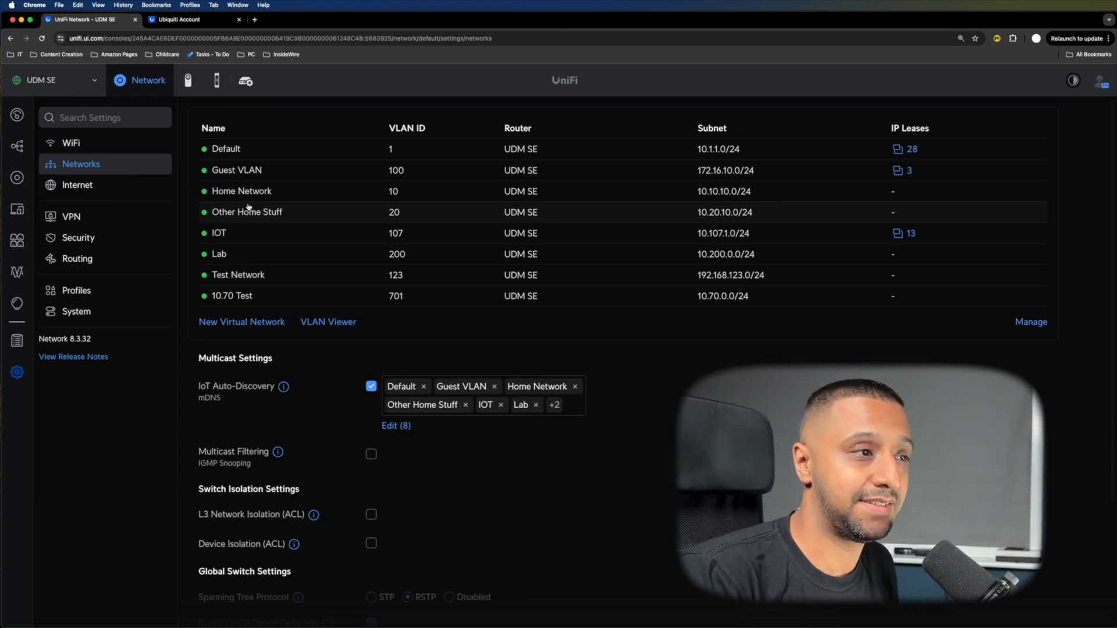
left_click(238, 274)
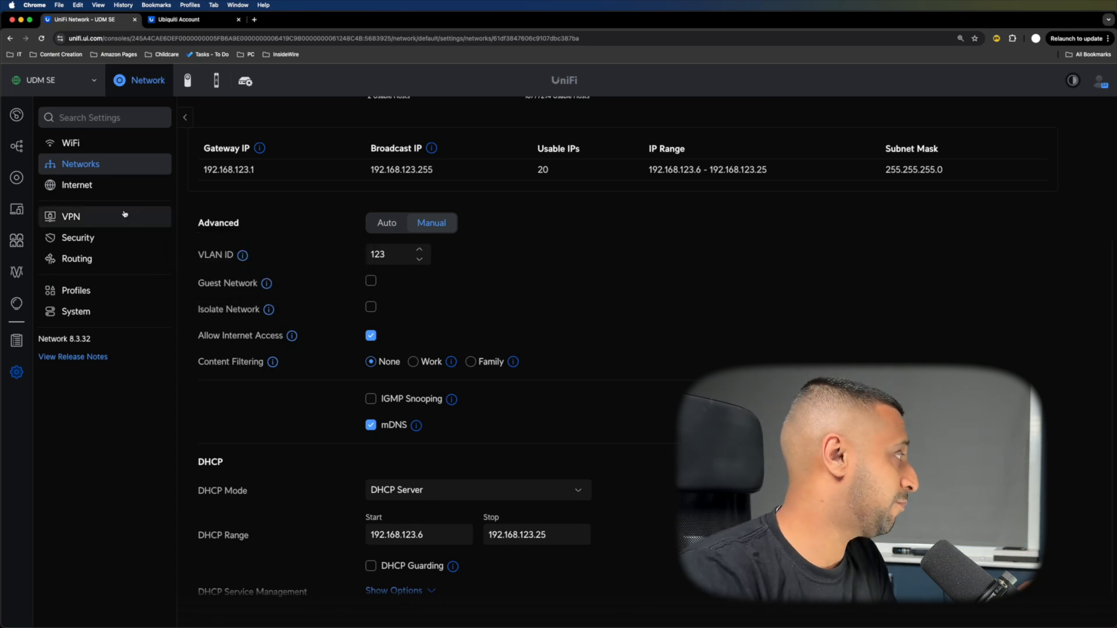
Review the Guest and LAN firewall rules, then return to the networks list
left_click(78, 238)
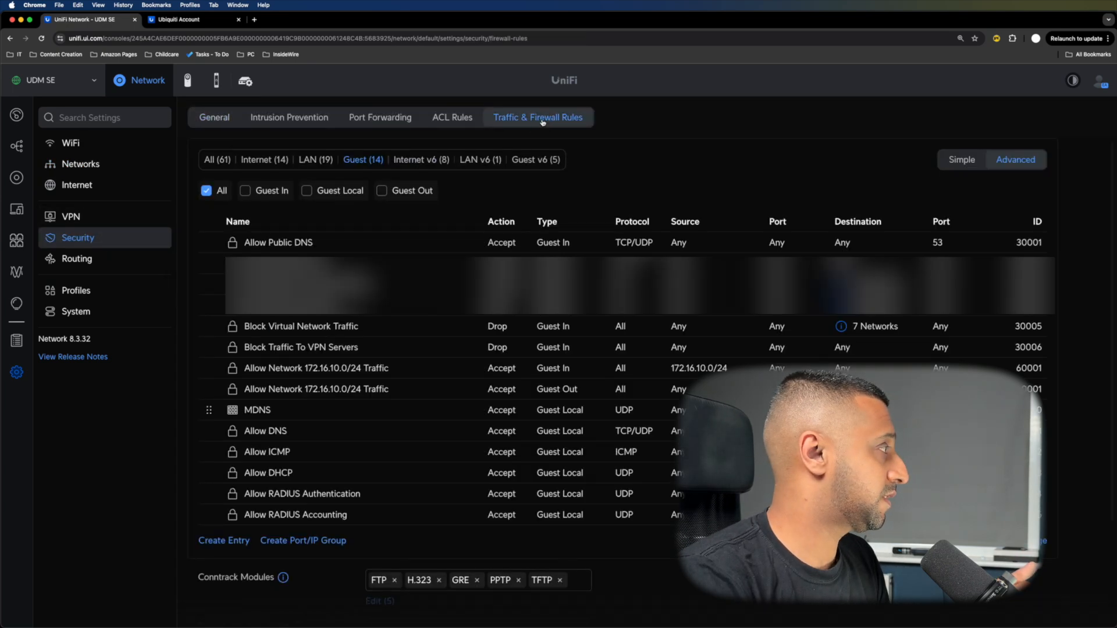
left_click(315, 159)
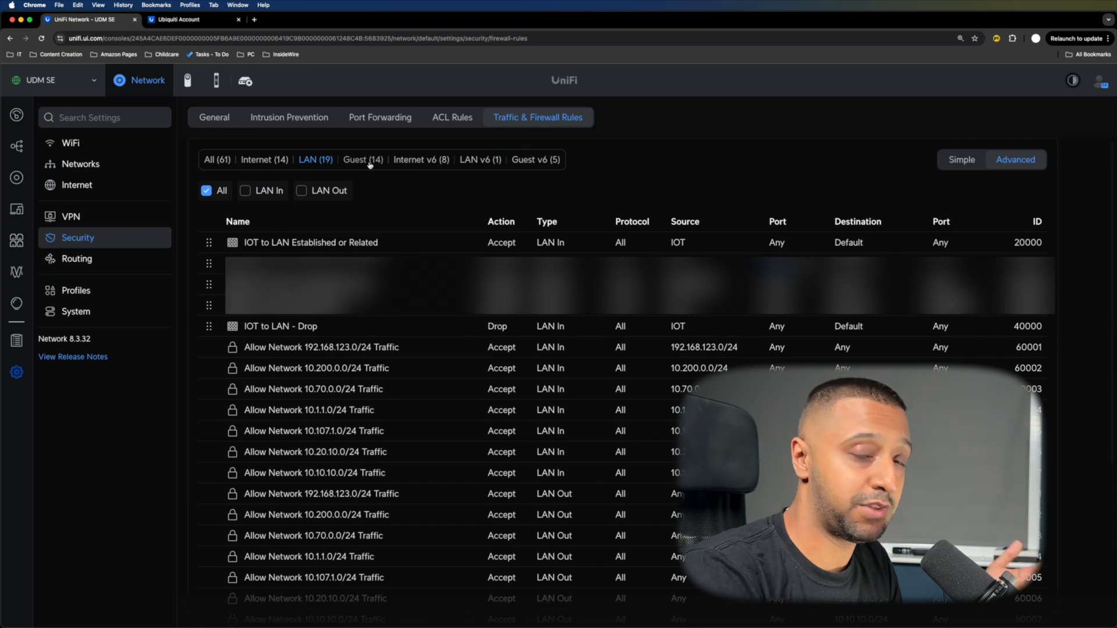
left_click(361, 159)
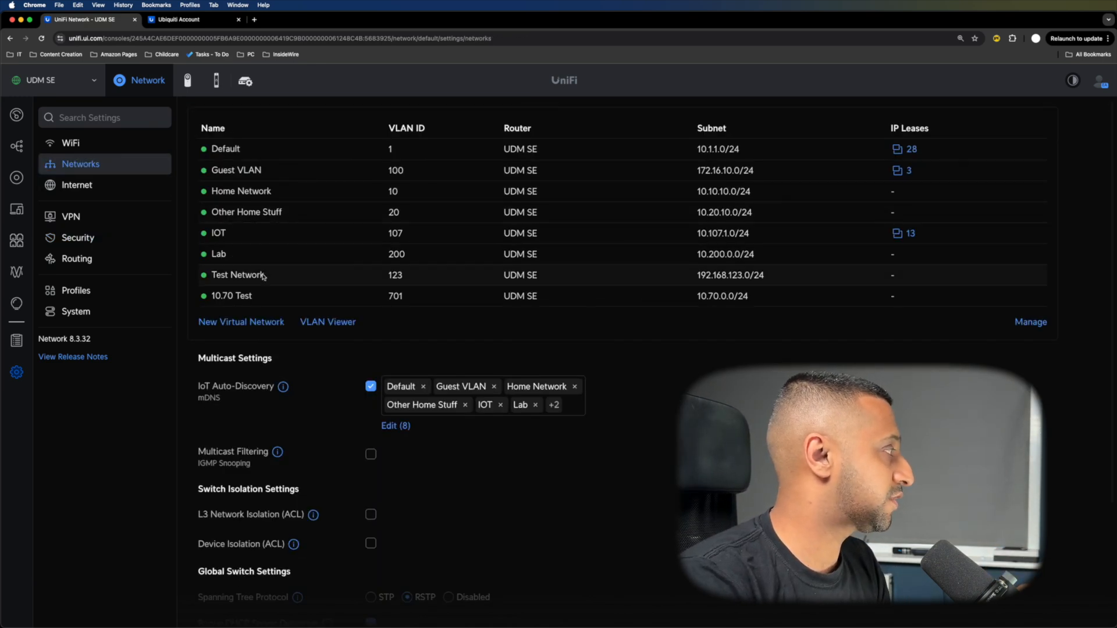
Review the Demo Guest WiFi with hotspot portal on Test Network
left_click(238, 275)
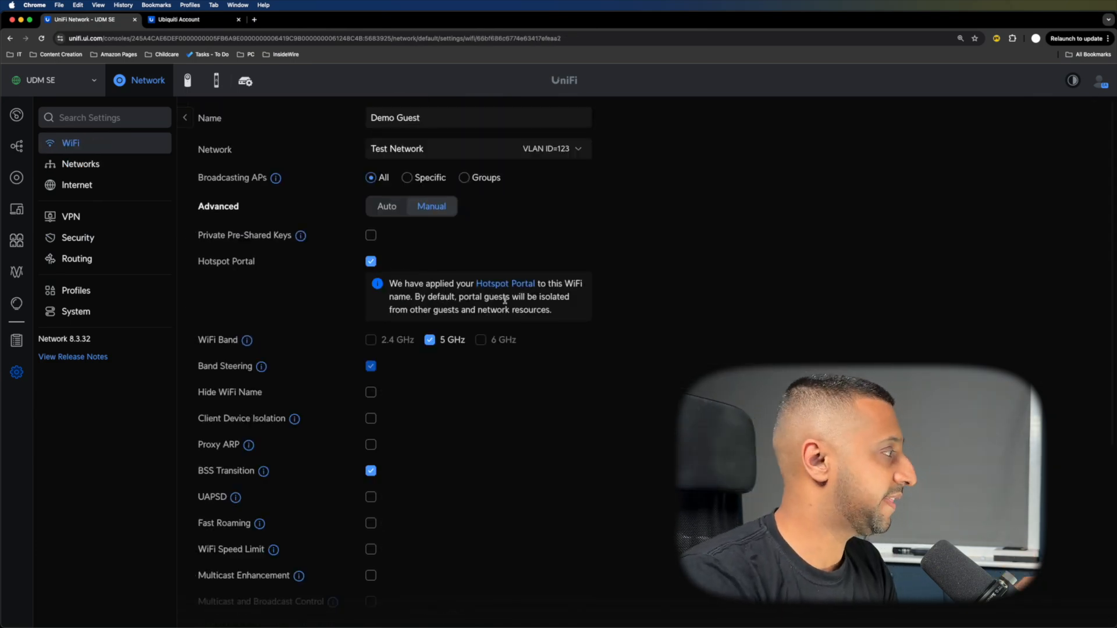
left_click(505, 284)
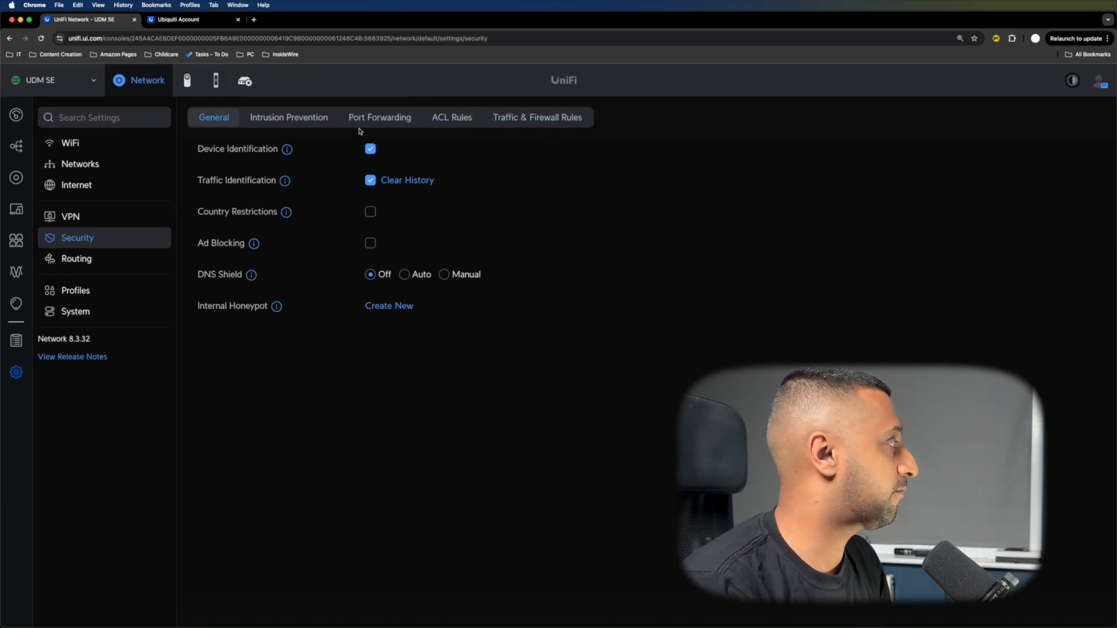
mouse_move(286, 211)
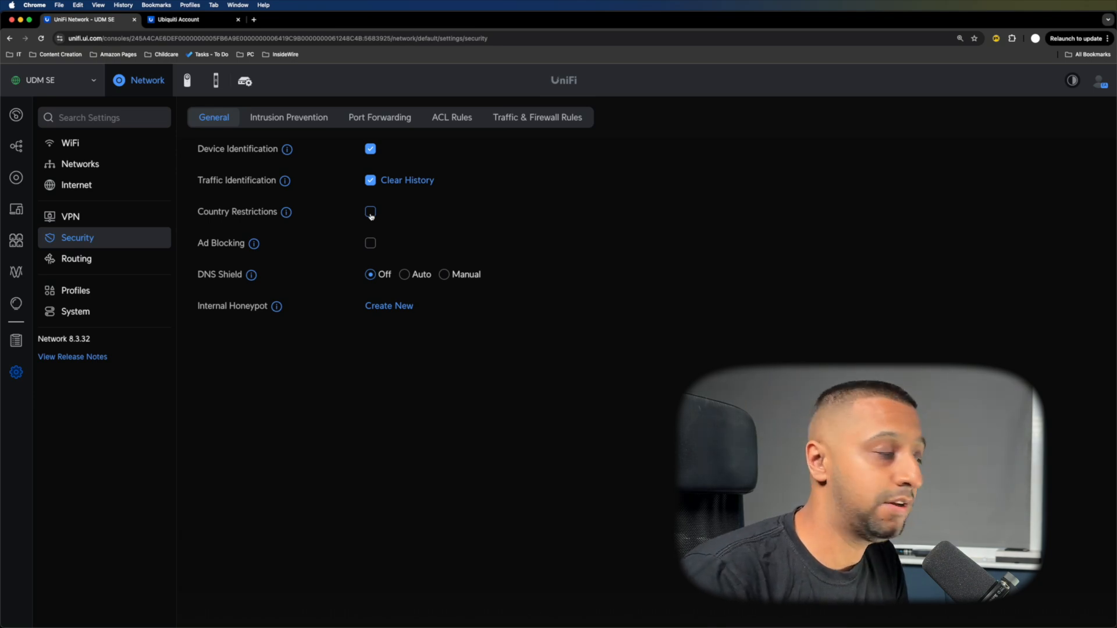
Try country restrictions and cancel the DNS Shield prompt, leaving DNS Shield off
left_click(370, 212)
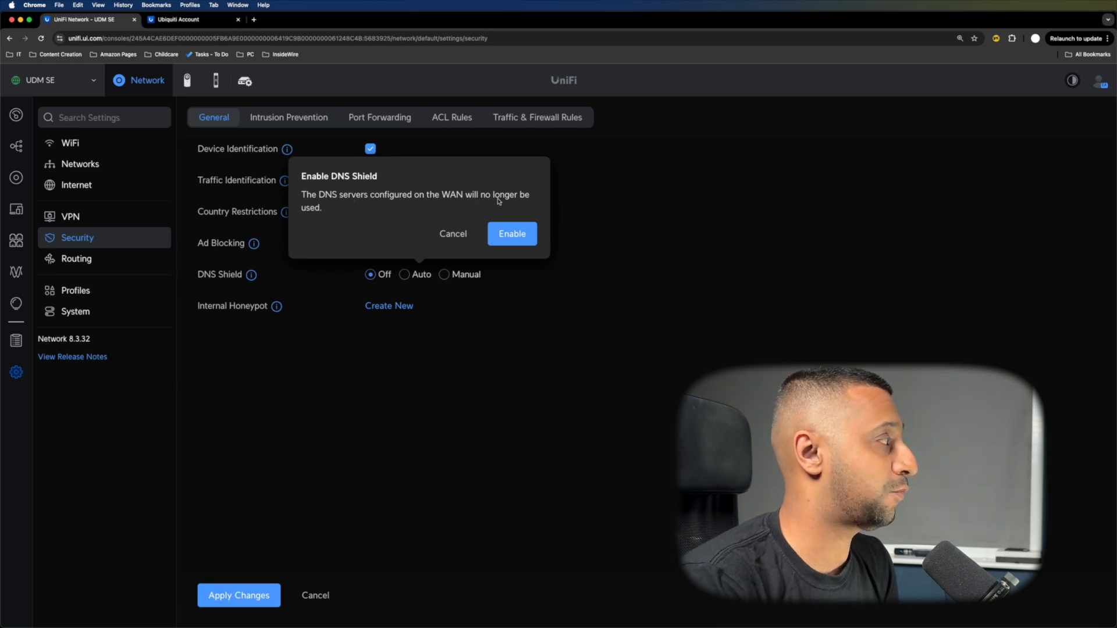
mouse_move(502, 207)
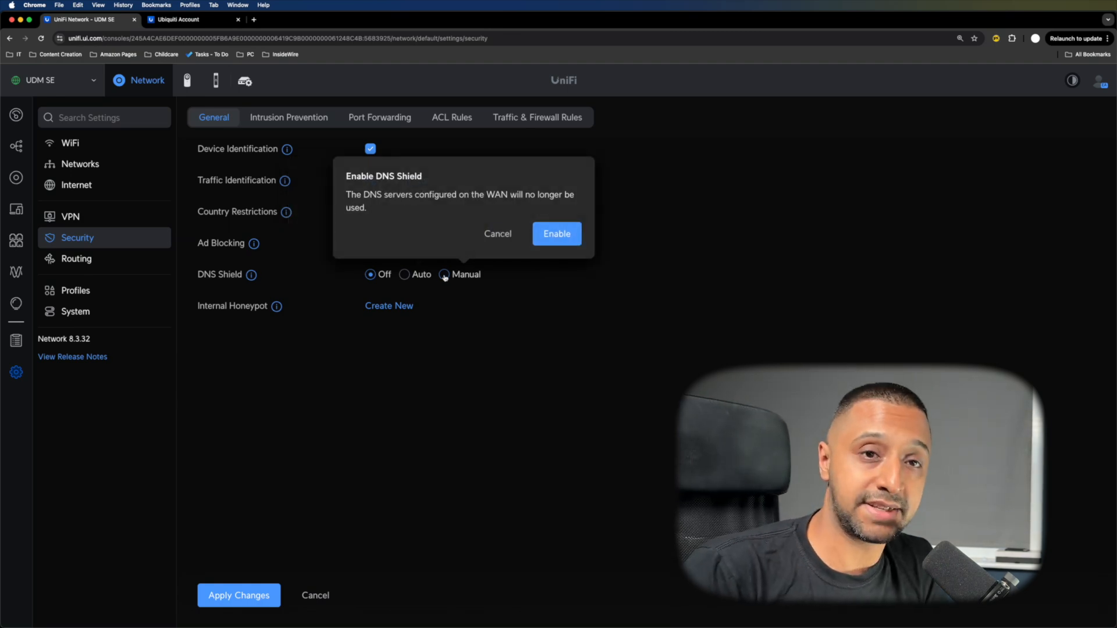
left_click(497, 234)
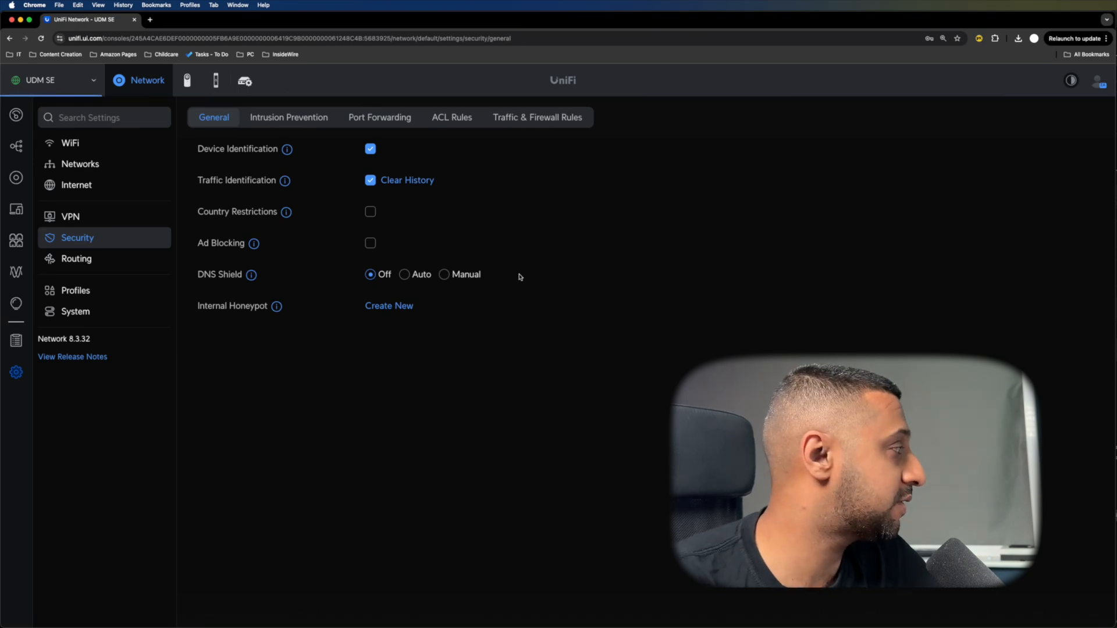
mouse_move(533, 193)
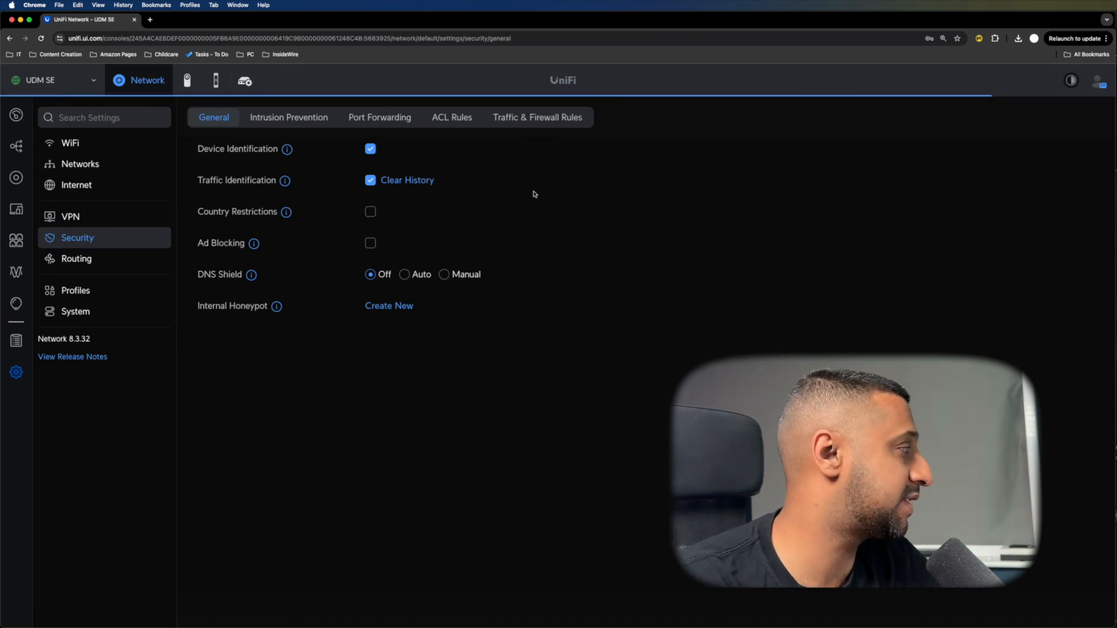
Start an internal honeypot, then view Intrusion Prevention (Notify and Block, Medium sensitivity)
left_click(389, 305)
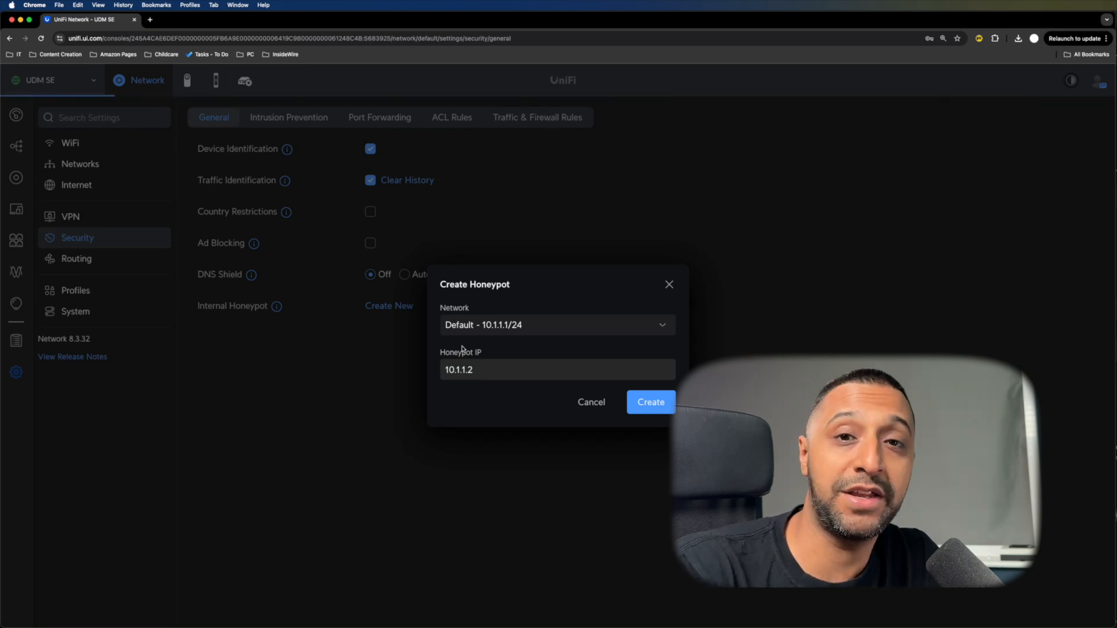
left_click(288, 117)
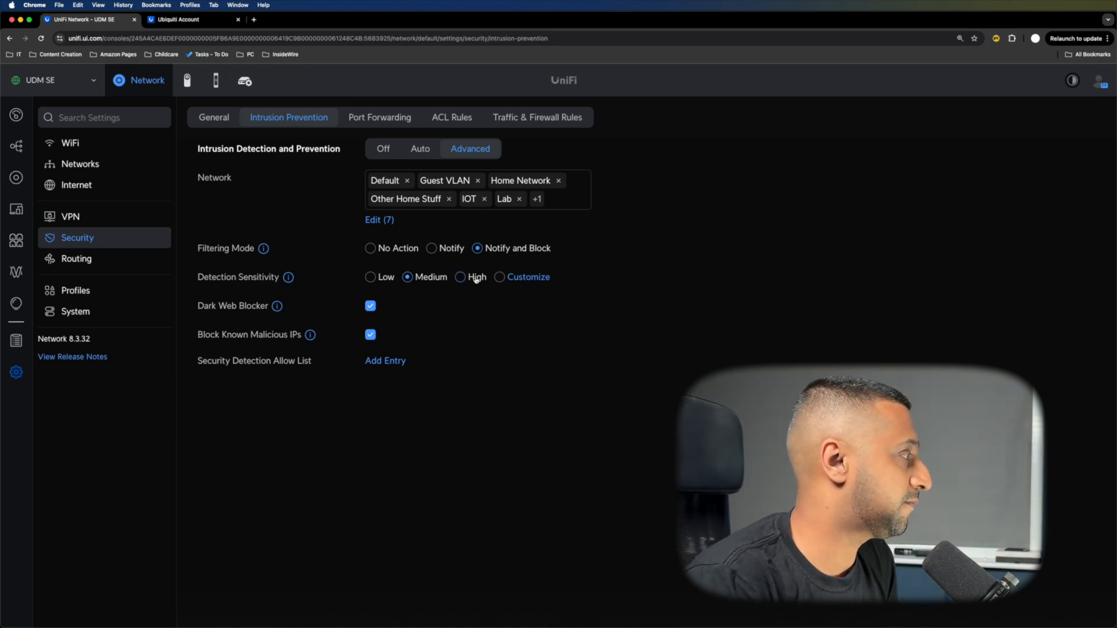
Raise detection sensitivity to High and view the five enabled port forwarding rules
left_click(461, 277)
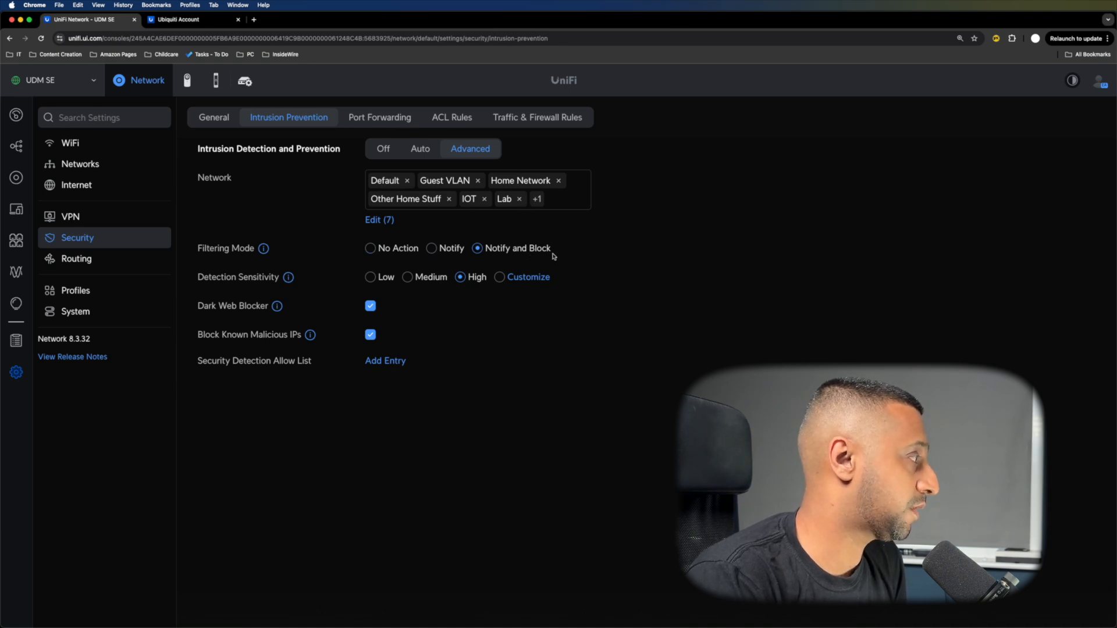
mouse_move(336, 353)
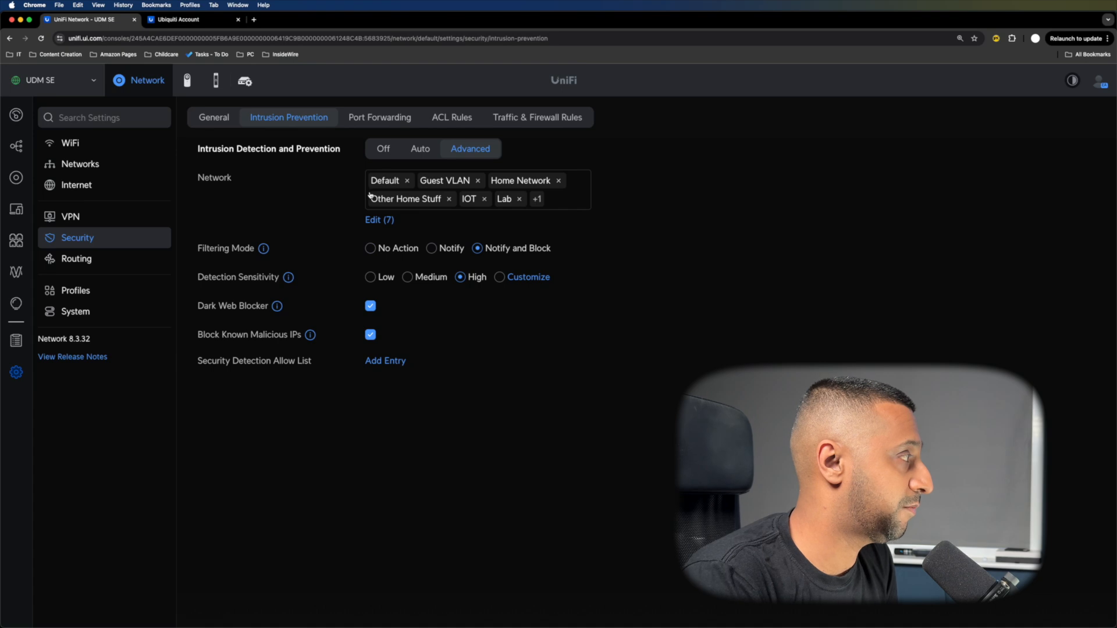
left_click(380, 118)
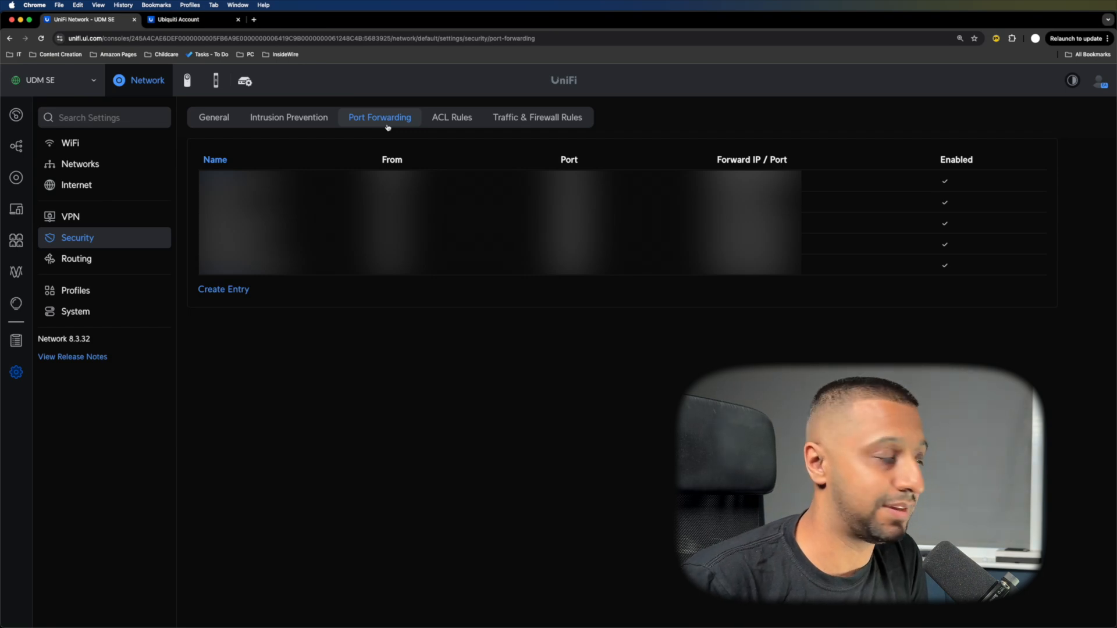
Look over the ACL rules form without submitting, then the traffic and firewall rules
left_click(452, 118)
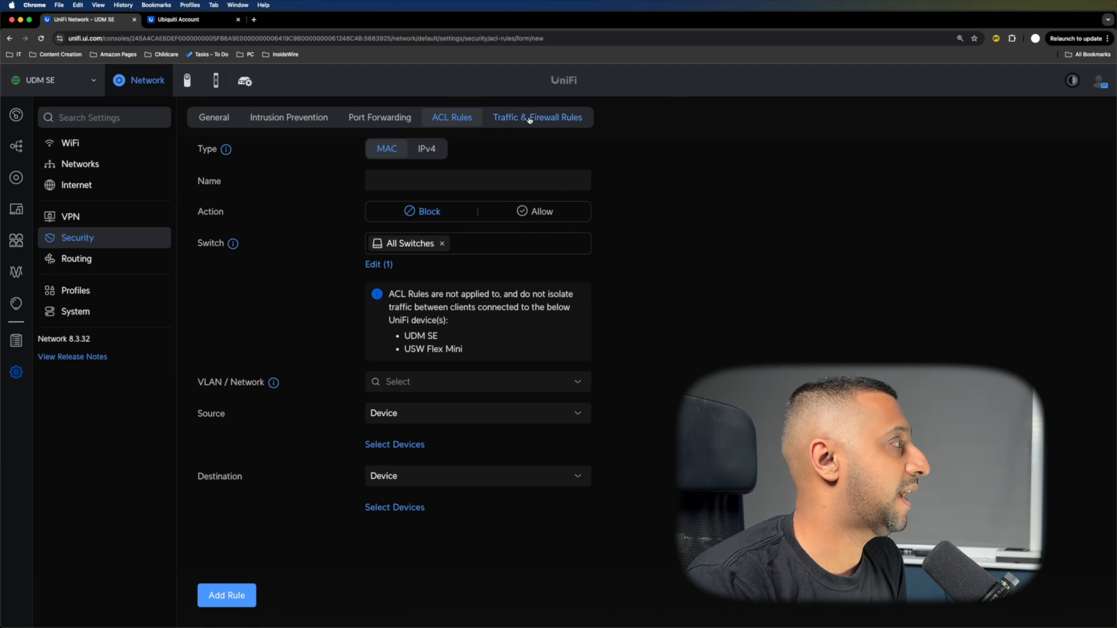
left_click(537, 117)
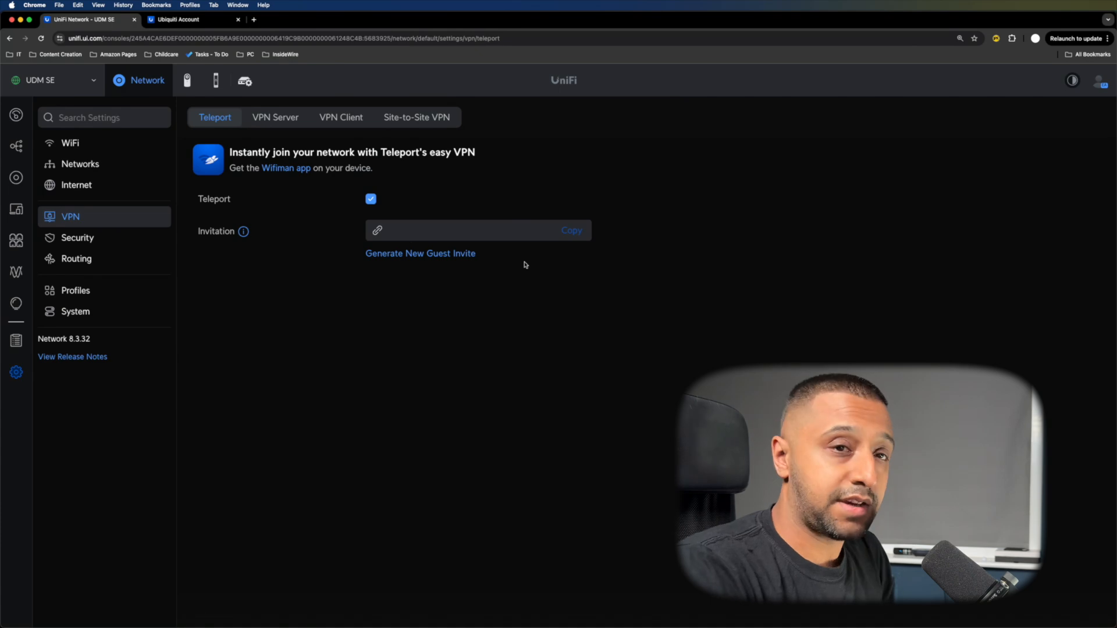
mouse_move(486, 253)
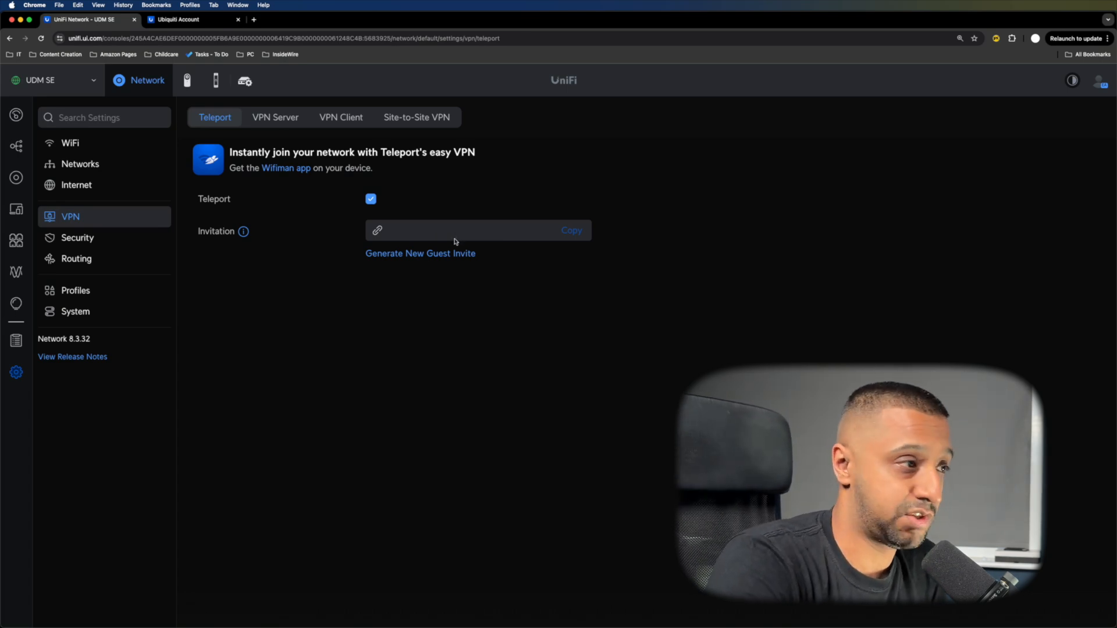
Check that Teleport VPN is enabled and a Generate New Guest Invite option is available
left_click(276, 116)
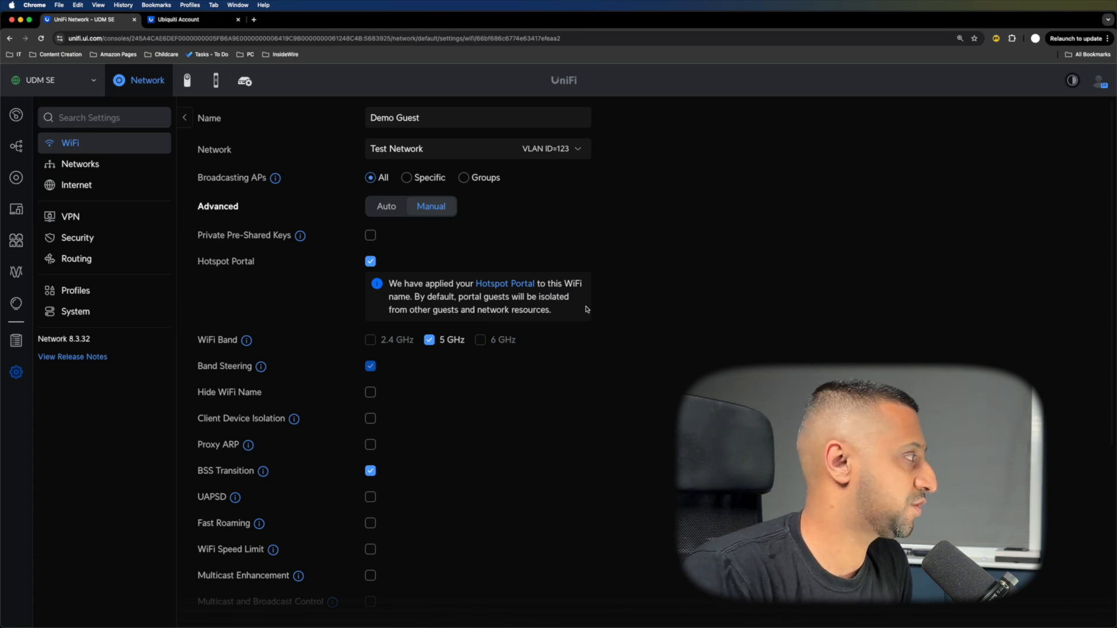
mouse_move(472, 330)
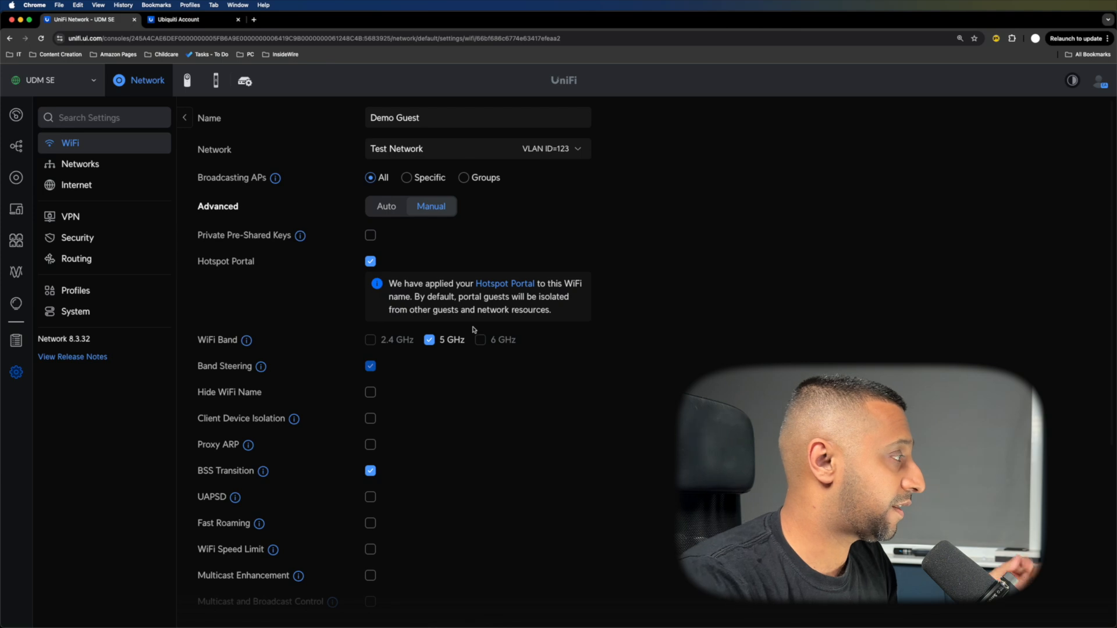
Switch Demo Guest WiFi from the hotspot portal to password protection with WPA2
scroll("down", 3)
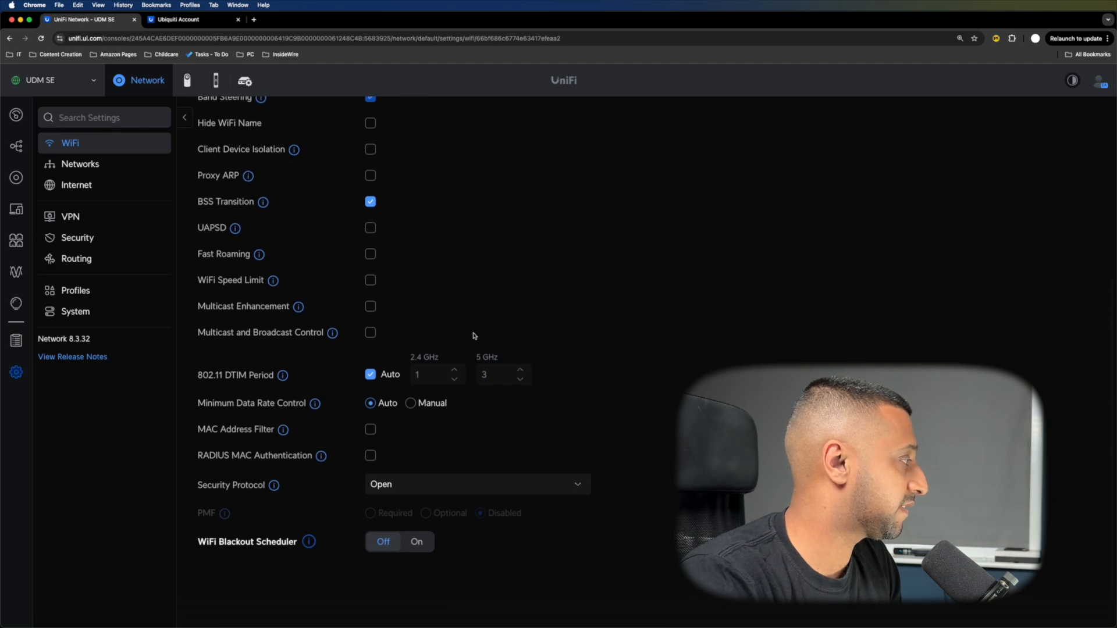
scroll("up", 3)
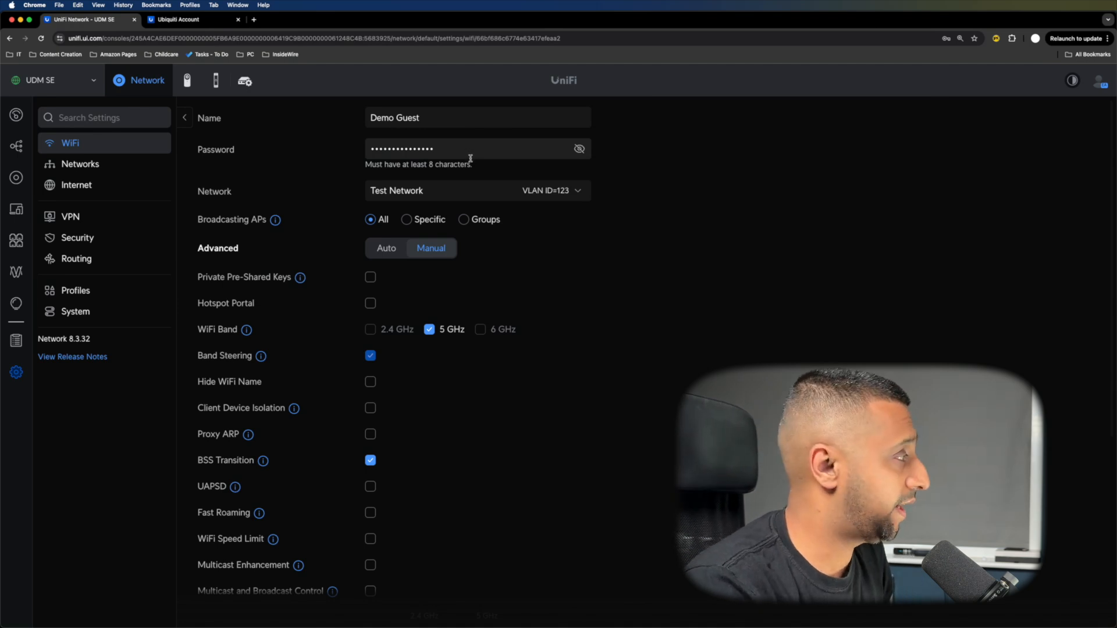
scroll("down", 3)
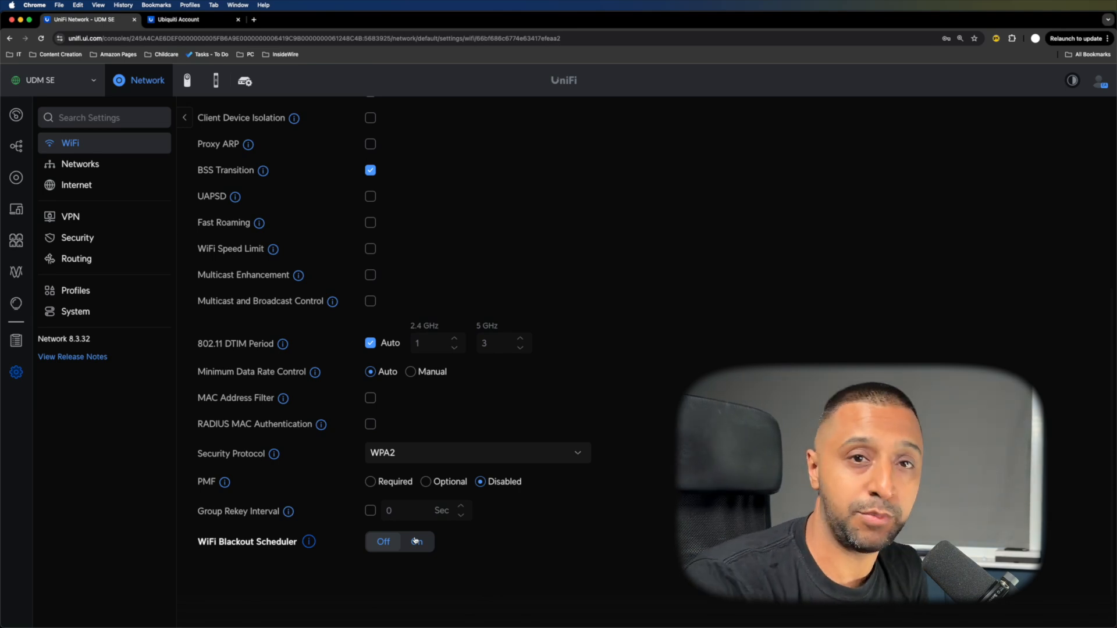
left_click(76, 185)
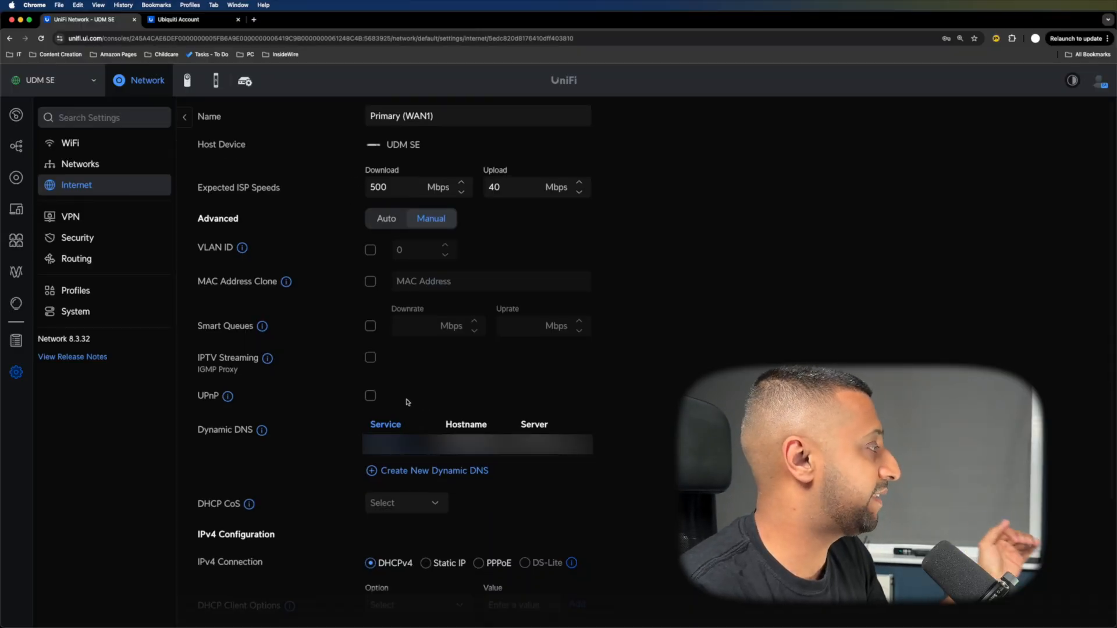
mouse_move(228, 396)
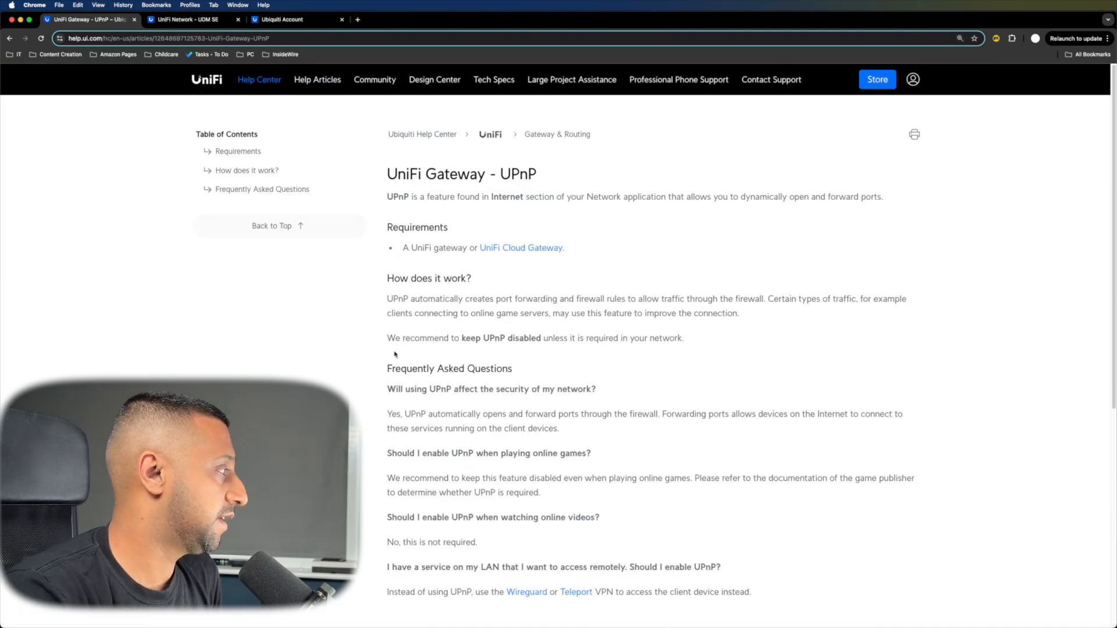
Highlight the UPnP article's advice to keep UPnP disabled and how it opens ports
left_click_drag(386, 338, 663, 338)
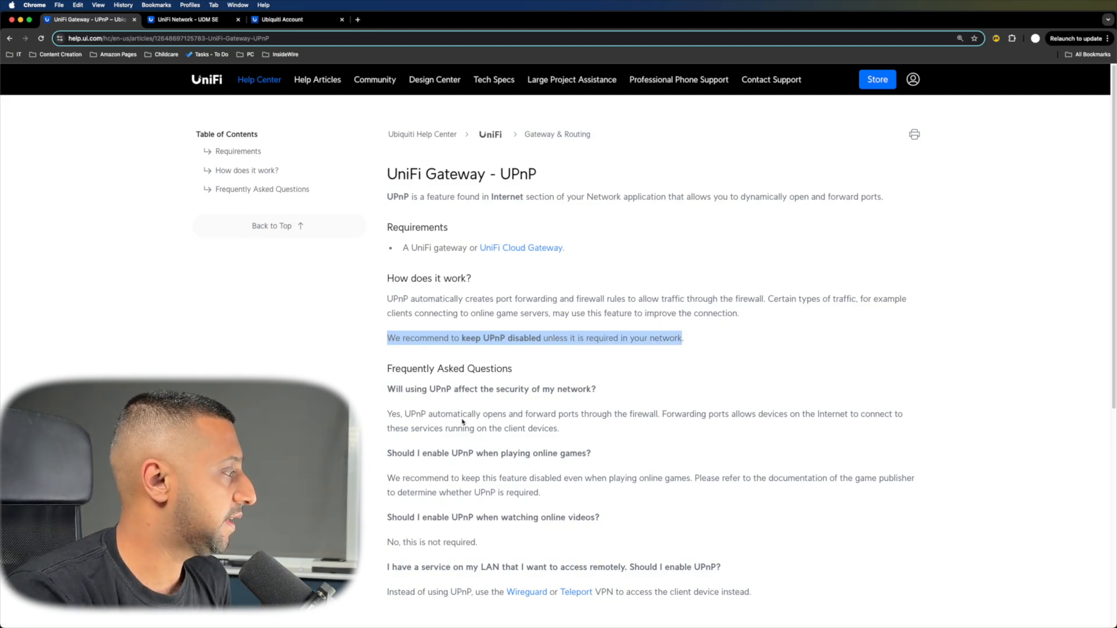
left_click_drag(415, 414, 579, 414)
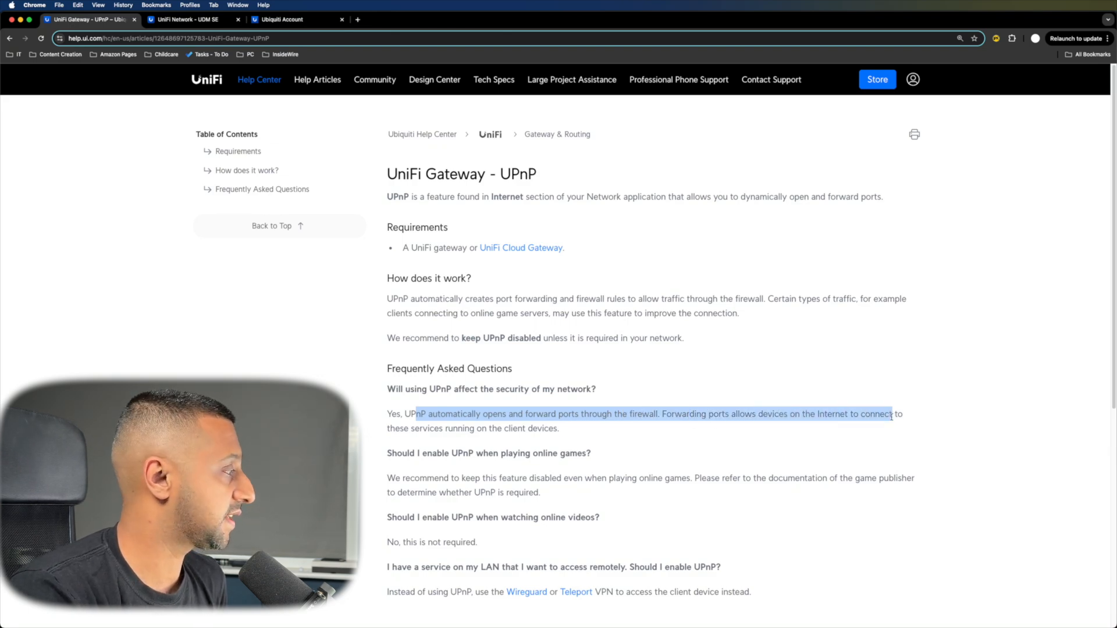
left_click_drag(890, 414, 534, 428)
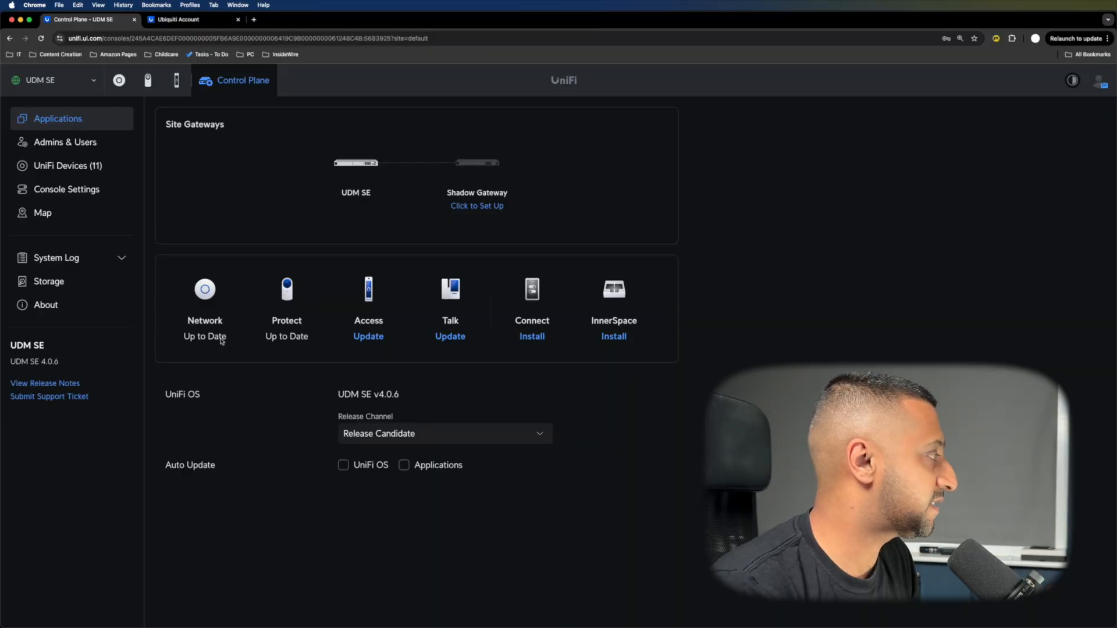
mouse_move(204, 336)
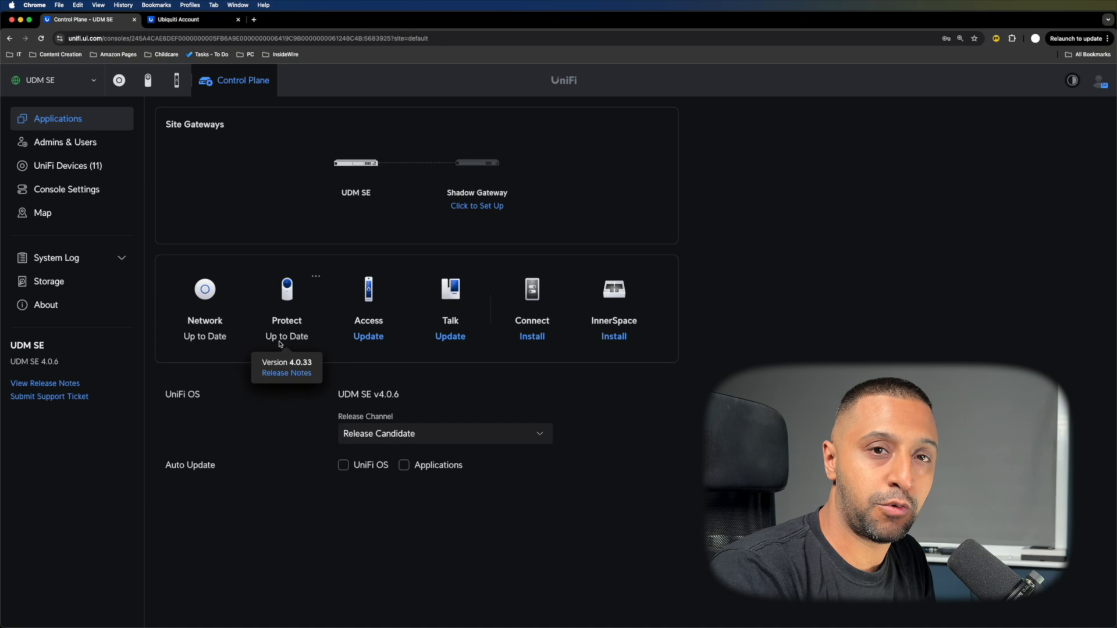
mouse_move(312, 368)
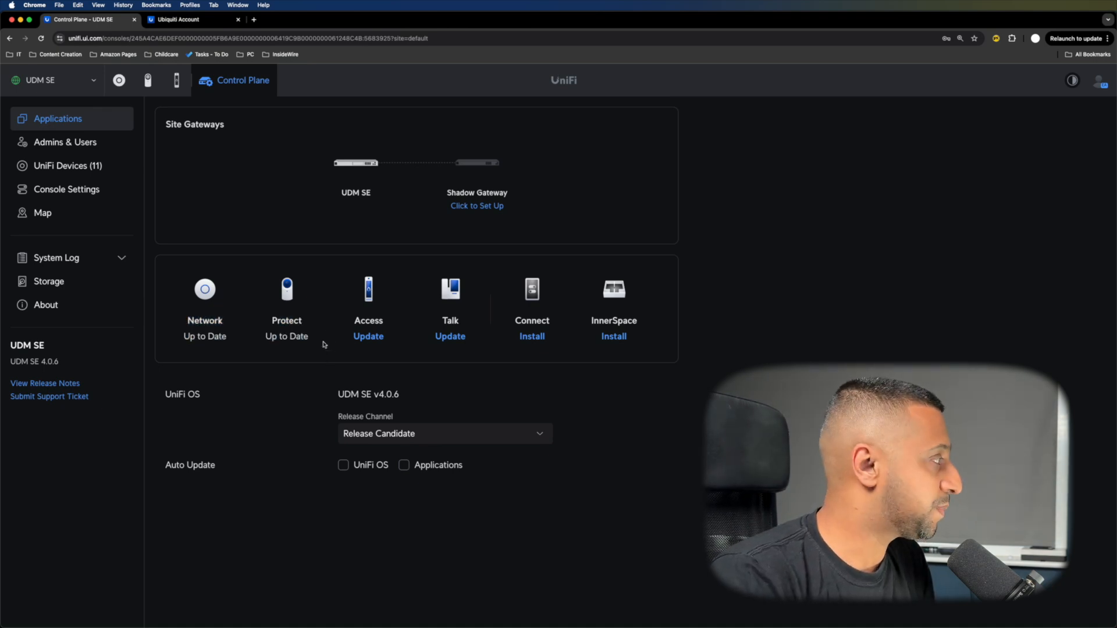
mouse_move(468, 279)
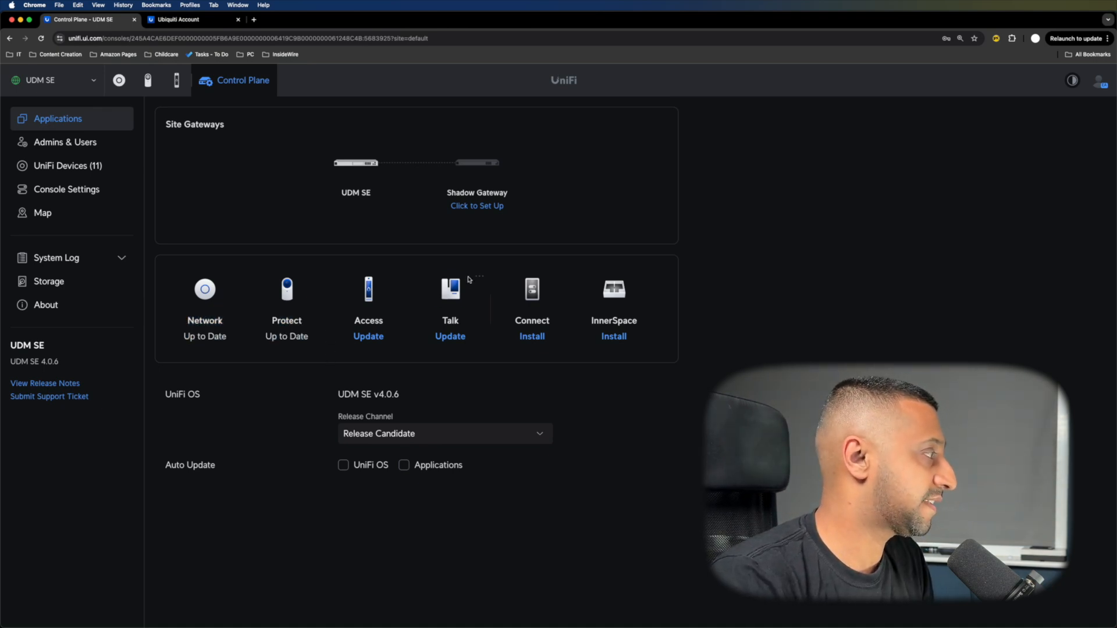
Reveal the Stop and Uninstall options in the Talk app's menu
left_click(479, 277)
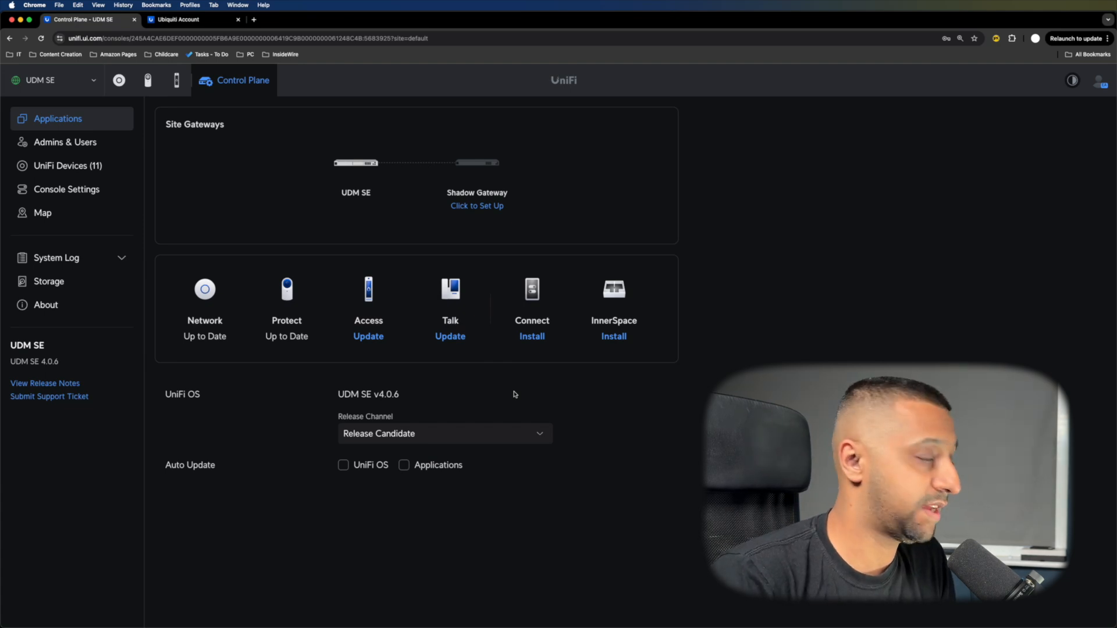
mouse_move(450, 336)
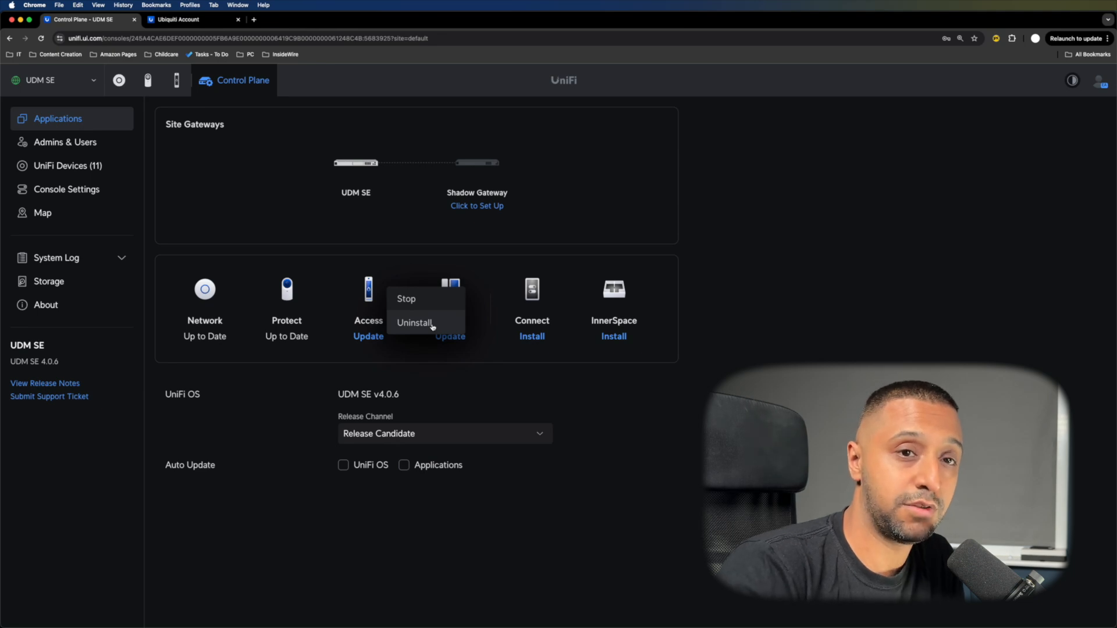
left_click(175, 19)
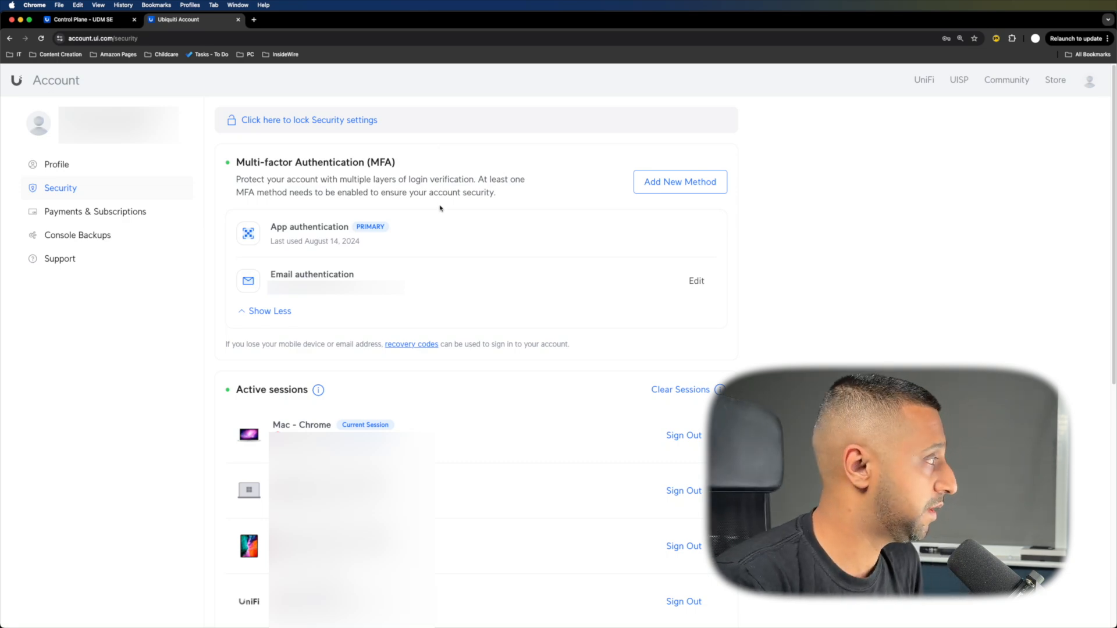
Return to the Control Plane tab listing the console's five admins
left_click(85, 19)
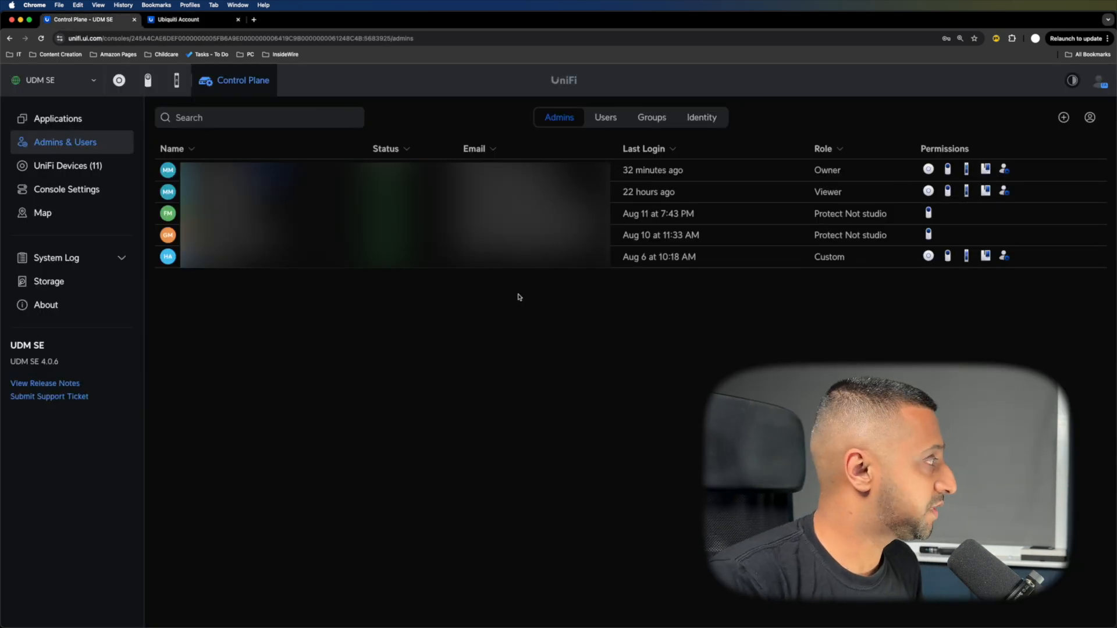